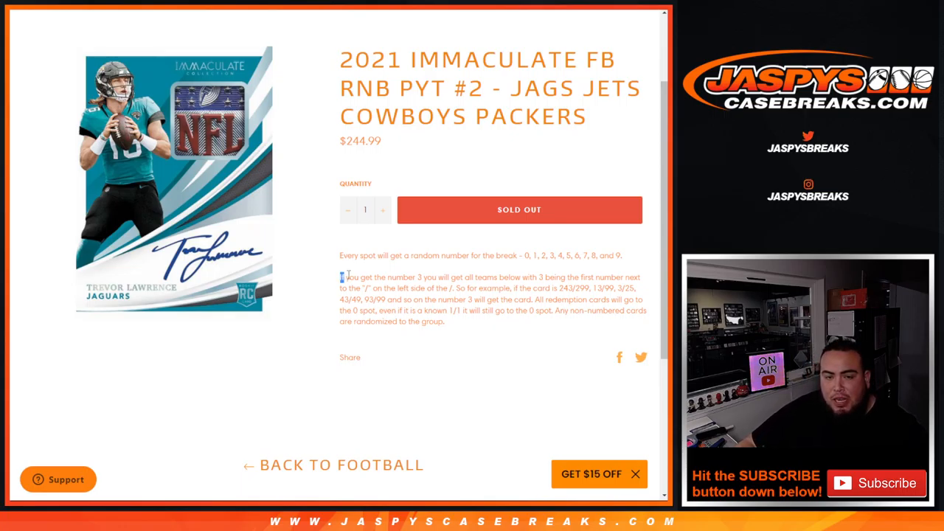
Step: Highlight the rule about receiving number 3, then shuffle the customer names and reshuffle twice
drag(340, 277, 641, 276)
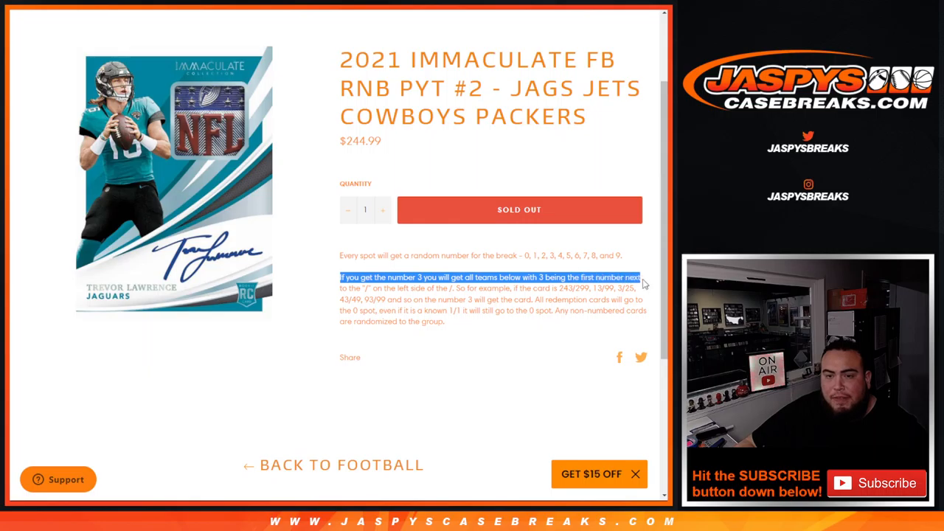
drag(641, 276, 648, 295)
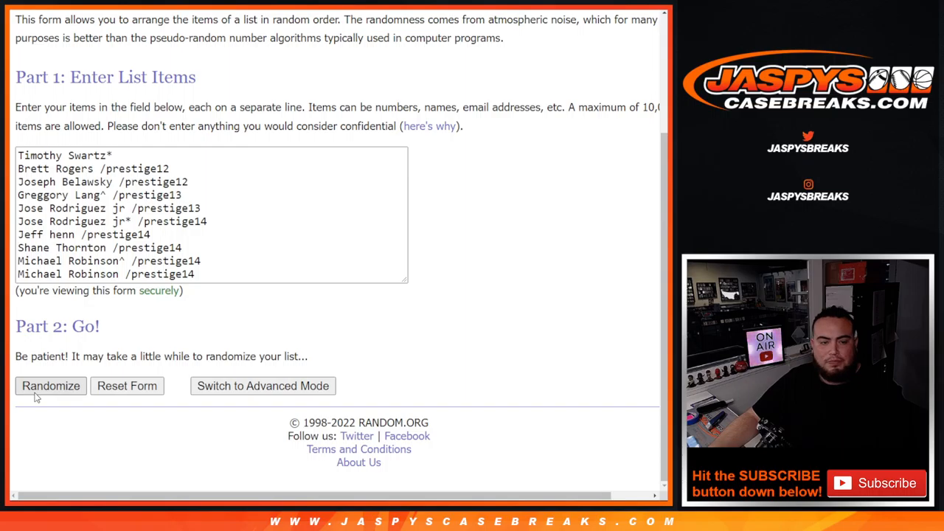
click(51, 386)
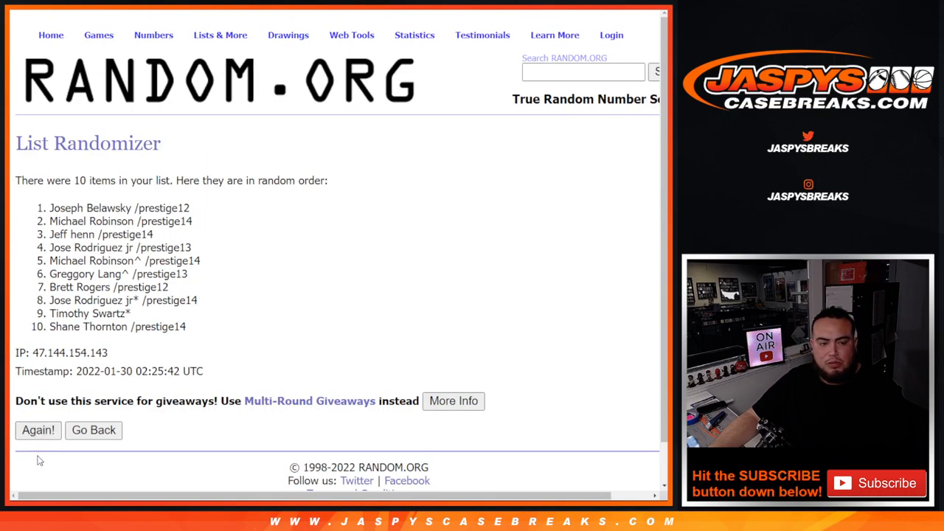
click(37, 430)
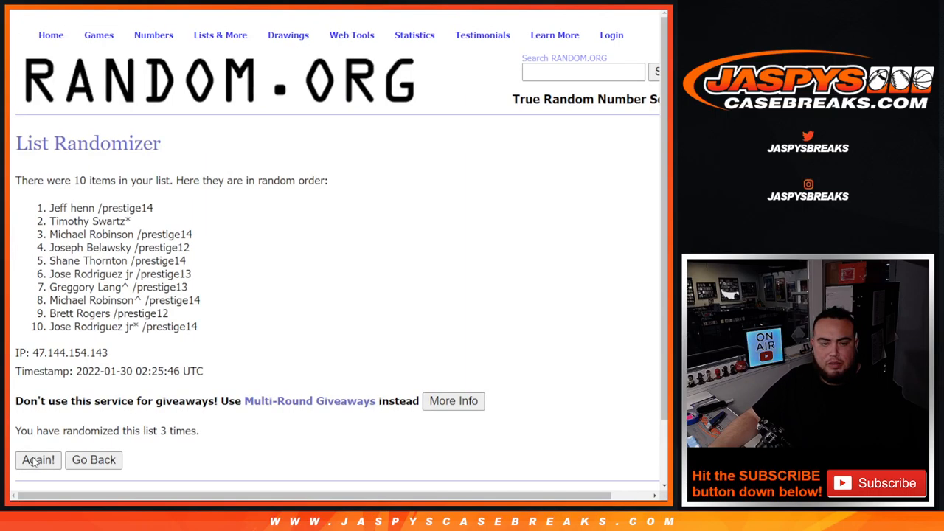
click(37, 459)
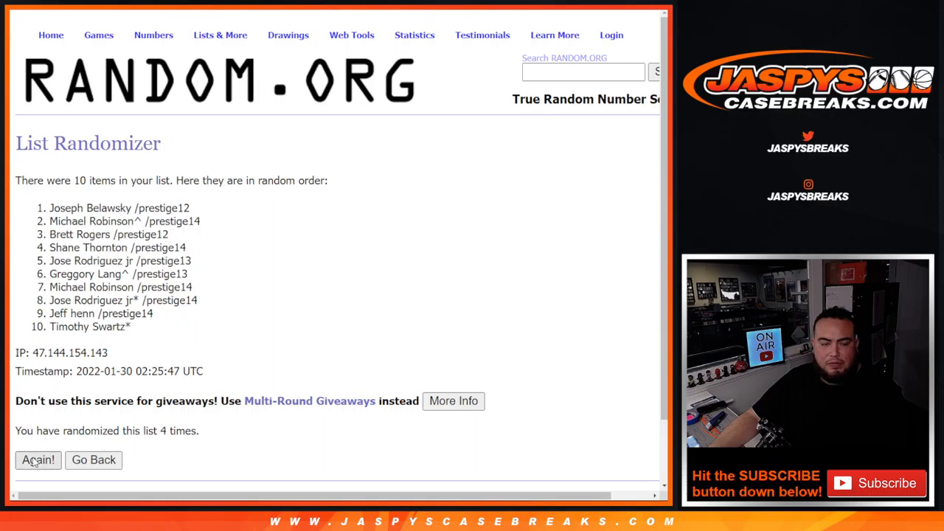
Step: Reshuffle the names four more times and select the final shuffled name list
click(38, 459)
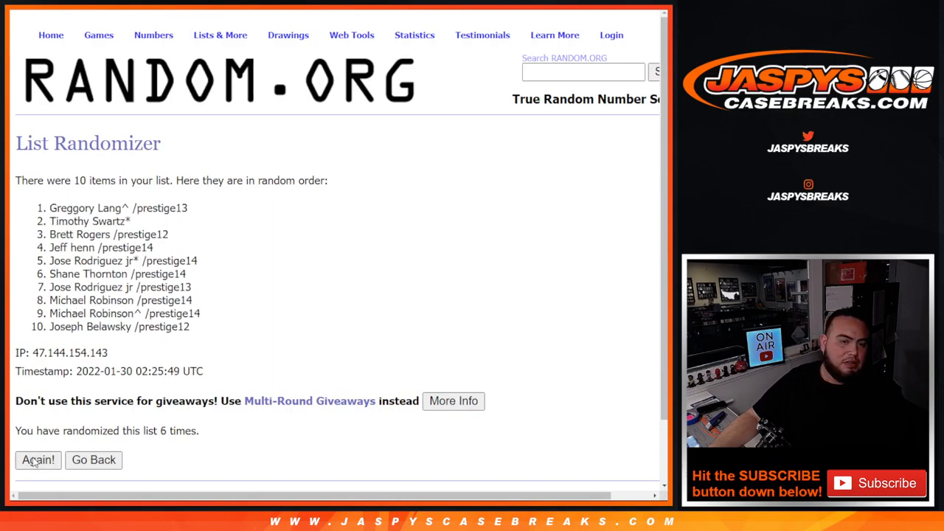
click(37, 459)
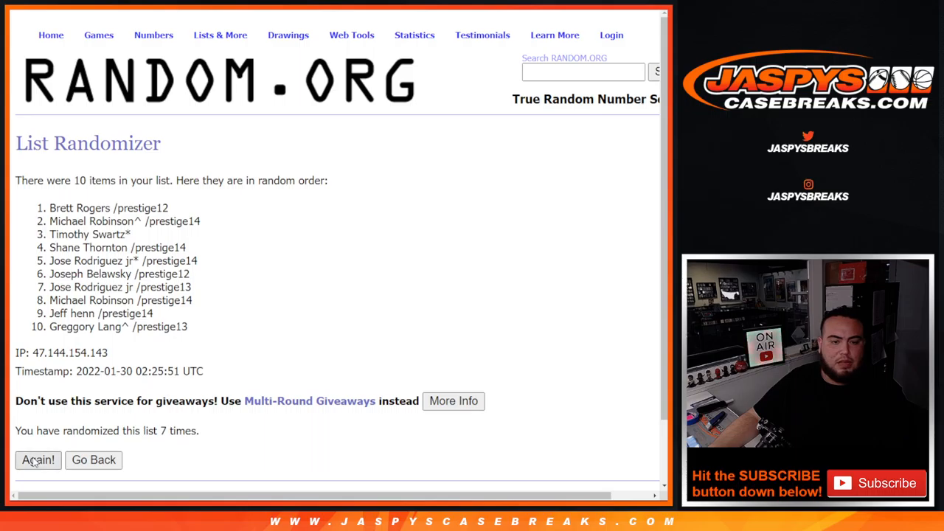
click(38, 460)
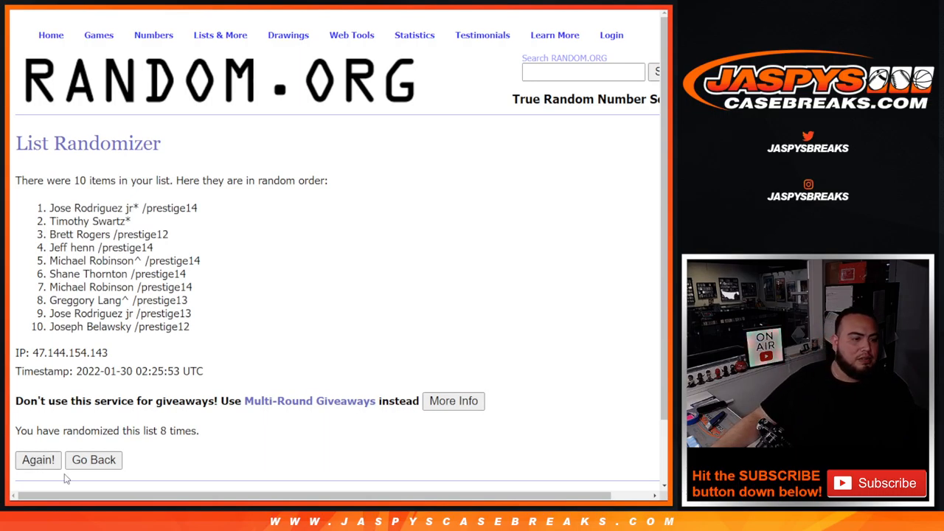
click(37, 459)
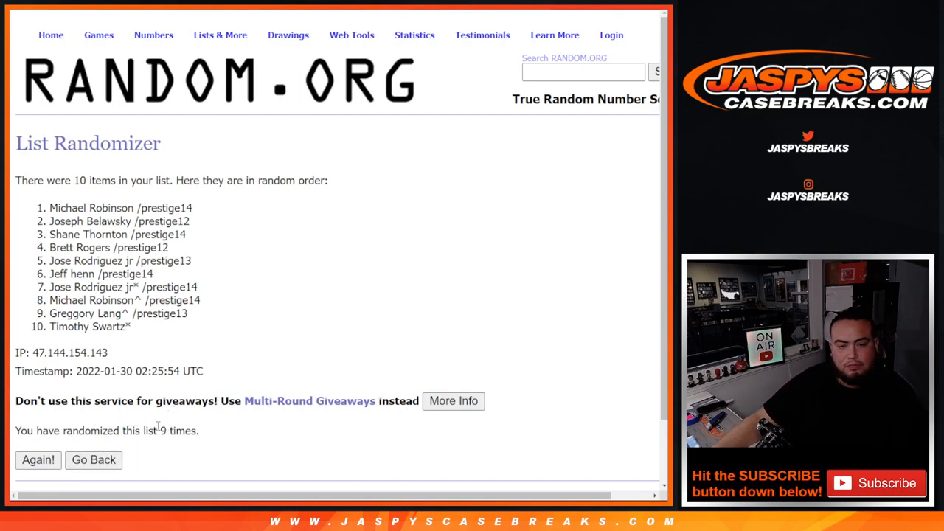
drag(49, 207, 132, 327)
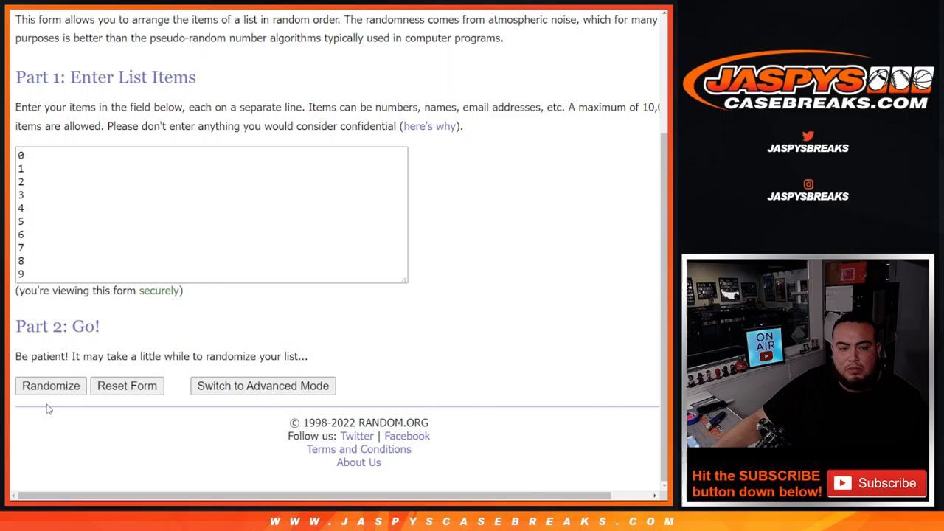
Step: Randomize the numbers 0–9, then reshuffle them four more times with Again!
click(50, 386)
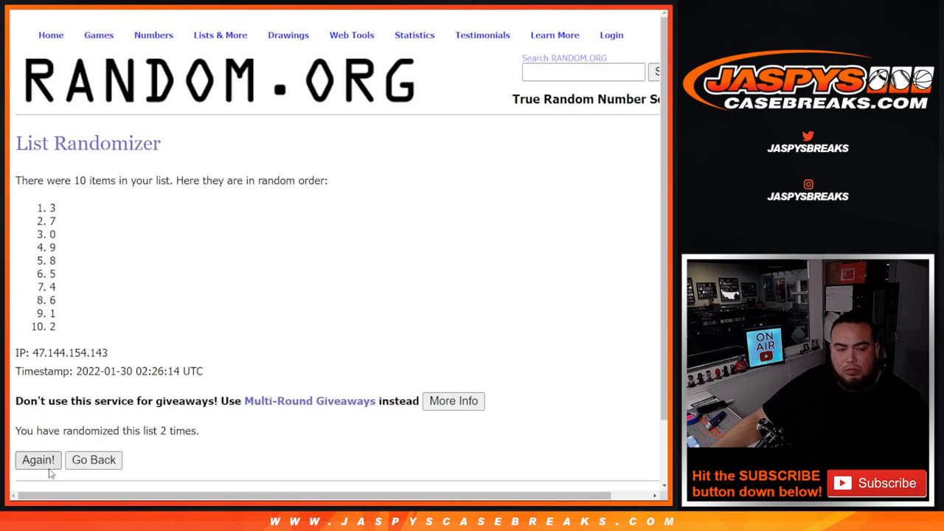
click(38, 459)
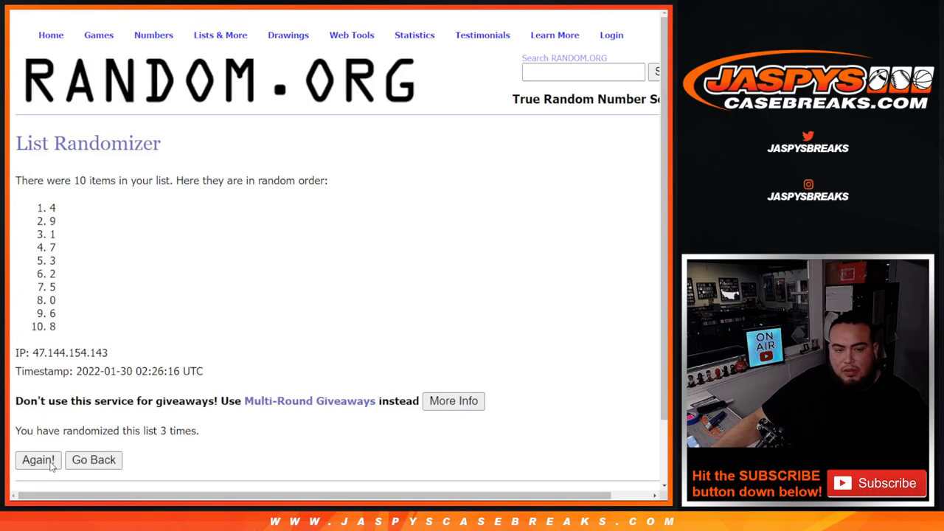
click(38, 459)
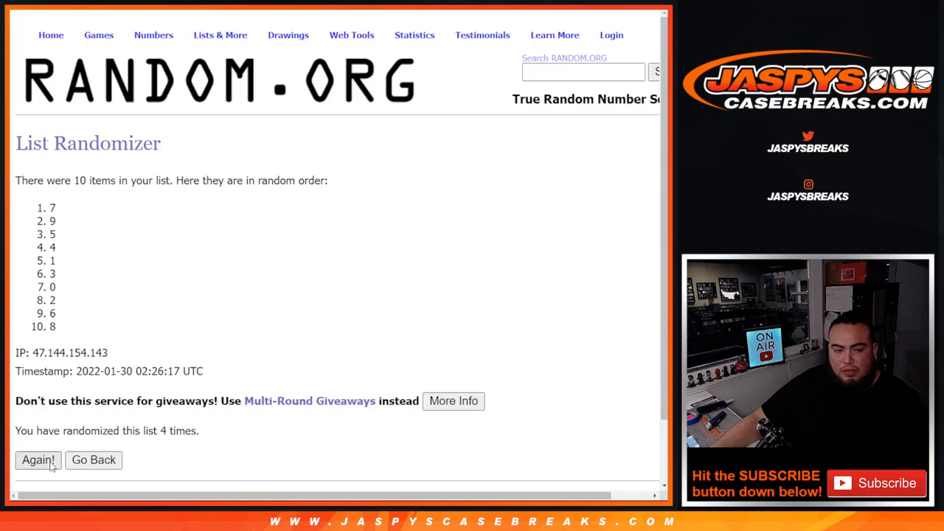
click(38, 460)
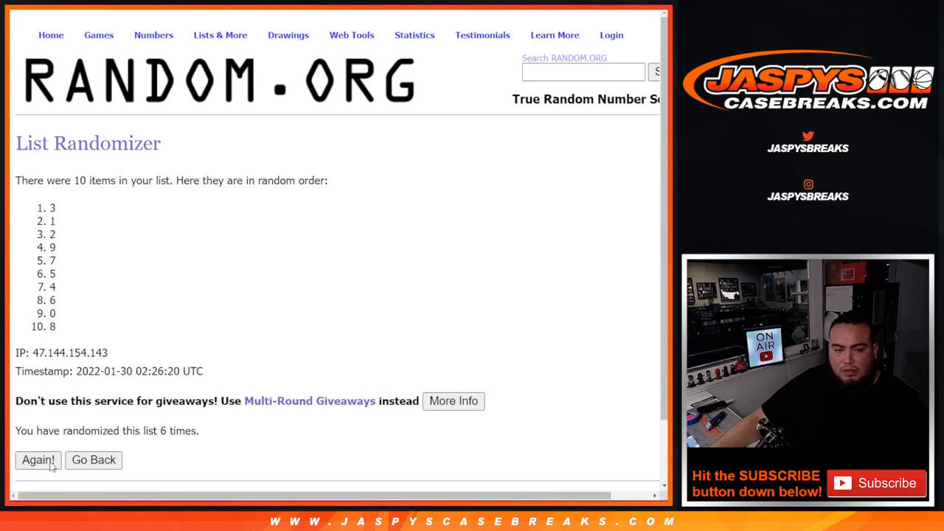
click(37, 459)
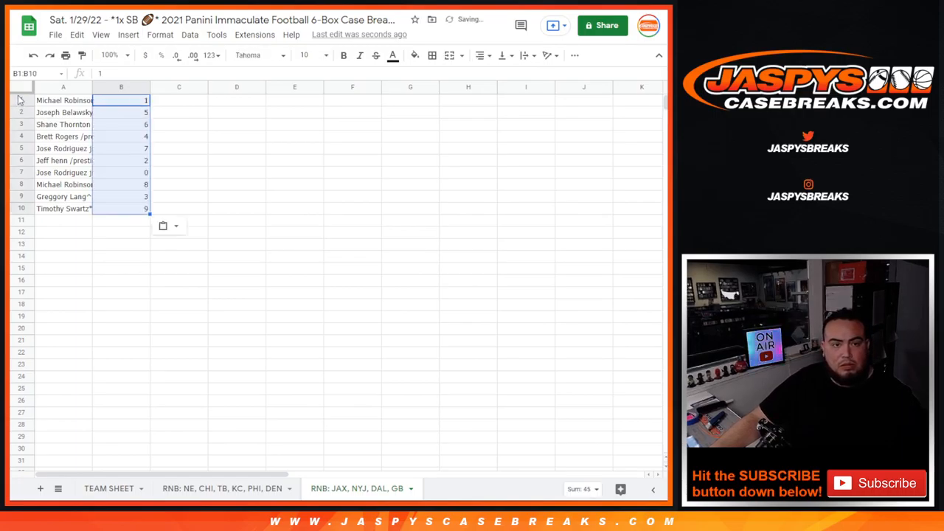
Step: Select every cell in the sheet and set the font size to 24
click(326, 55)
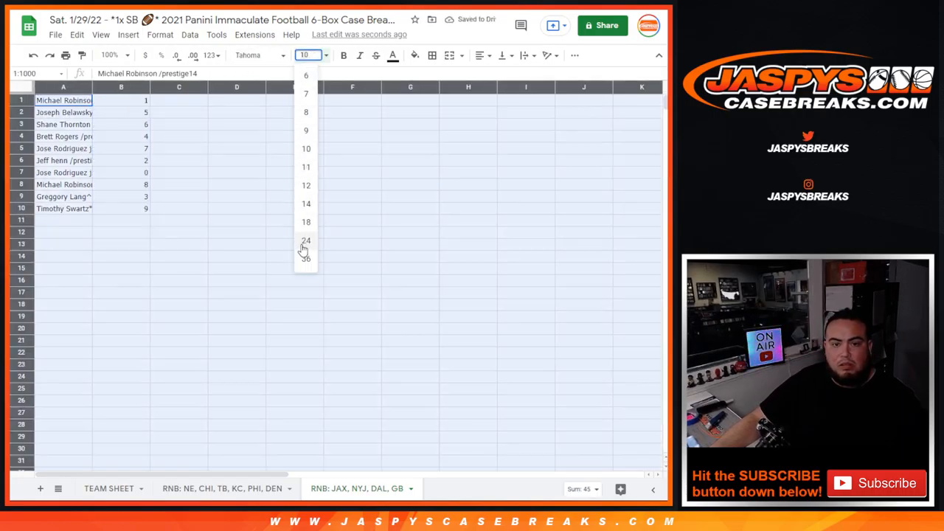
click(305, 241)
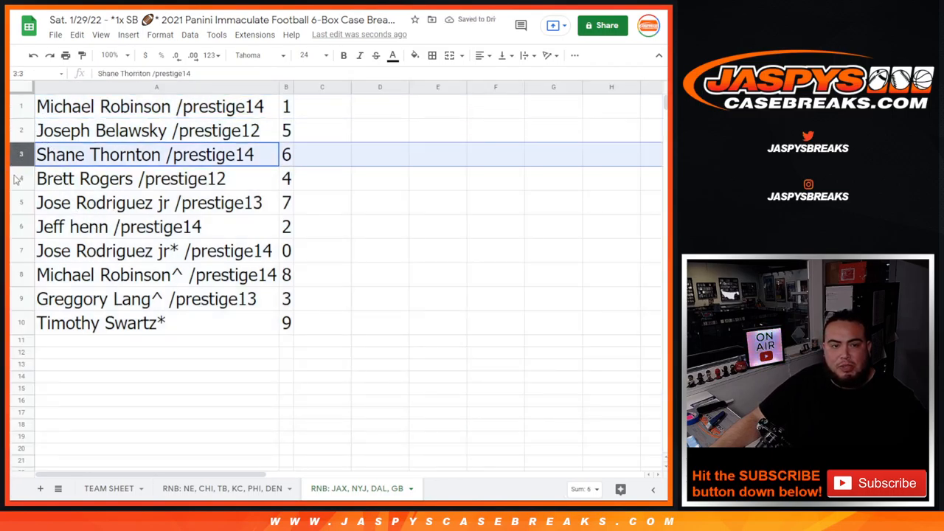
click(118, 226)
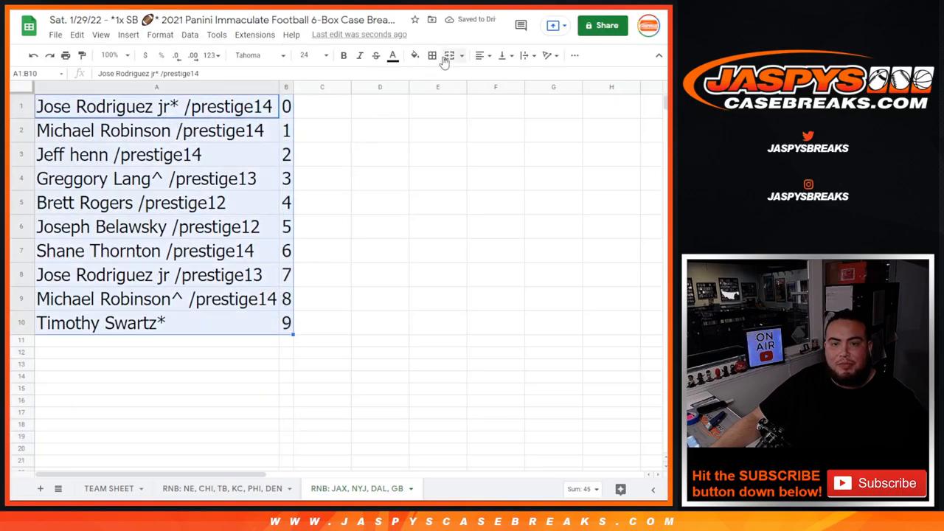
Step: Open the Horizontal align dropdown for the sorted table
click(479, 55)
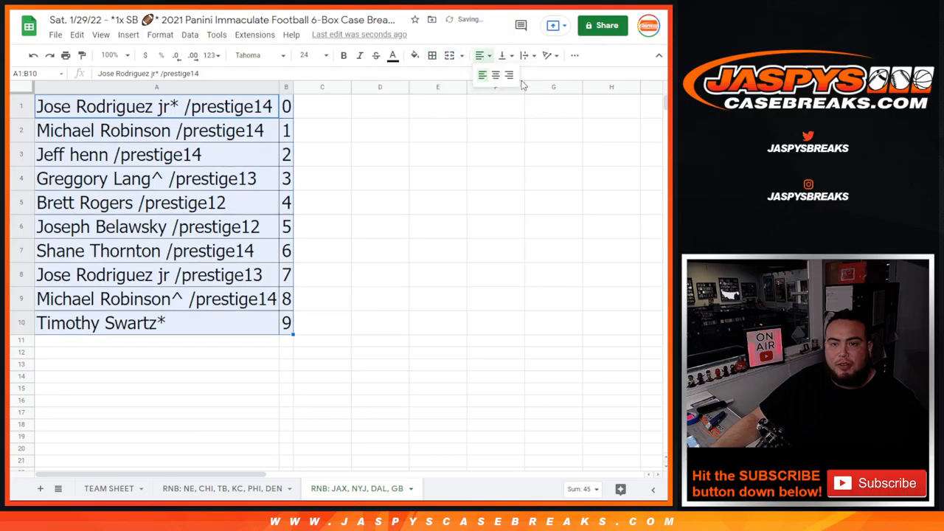